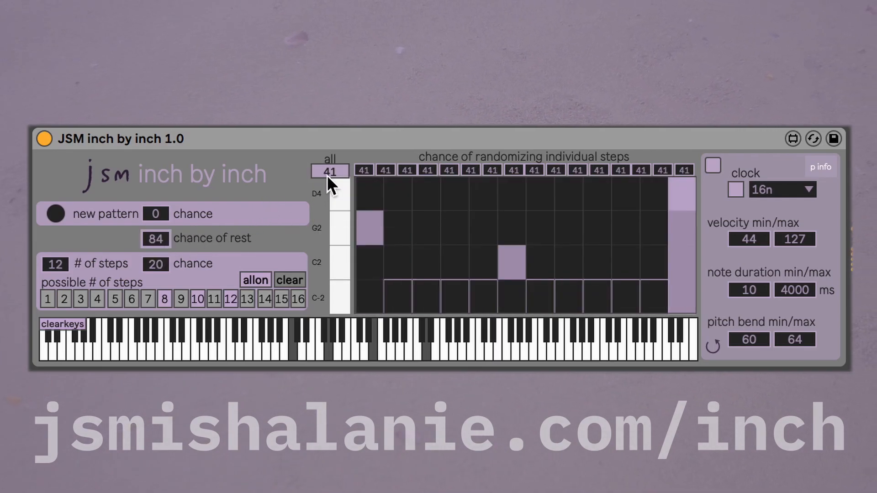
Raise the 'all' randomization chance to 86 for every step, with chance of rest at 100
{"action": "left_click_drag", "start_coordinate": [330, 170], "coordinate": [330, 166]}
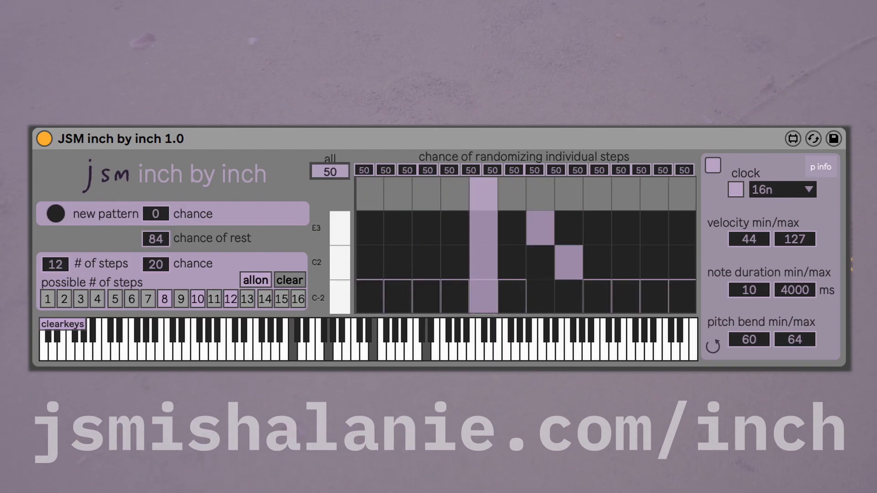
{"action": "left_click_drag", "start_coordinate": [329, 171], "coordinate": [329, 161]}
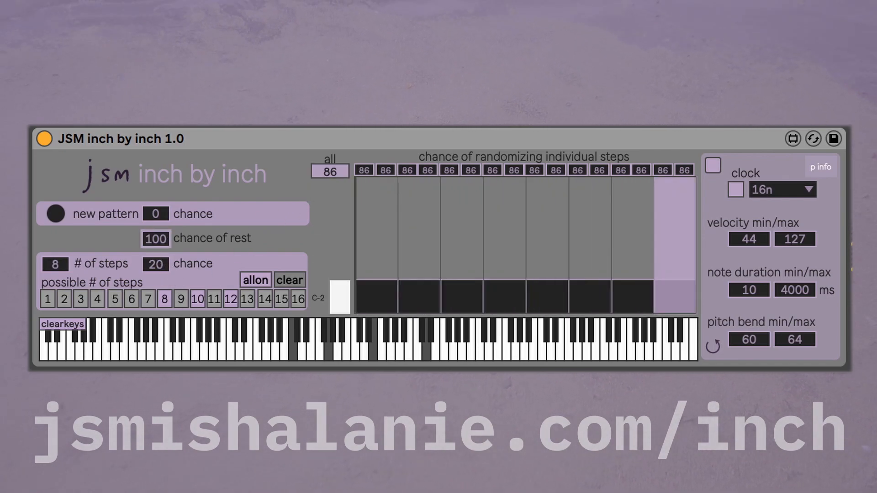
{"action": "left_click", "coordinate": [54, 263]}
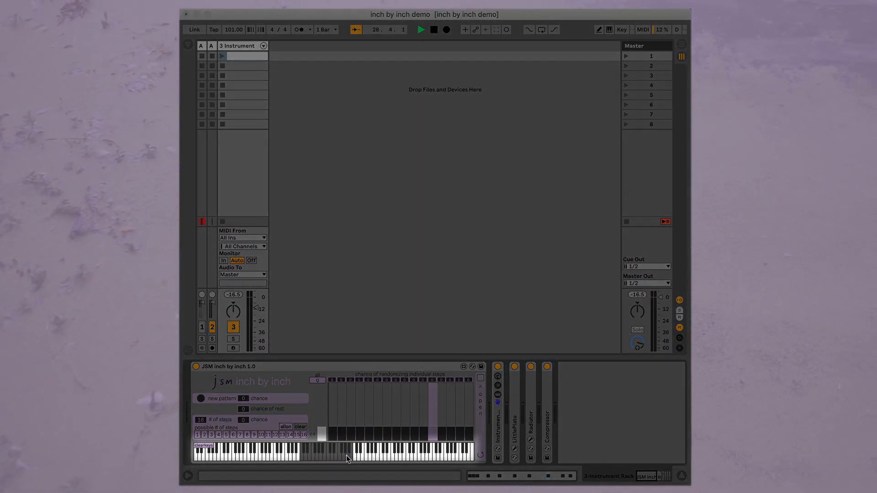
Generate a new random pattern, launch the clip, and set the side panel's clock to 16n
{"action": "left_click", "coordinate": [201, 399]}
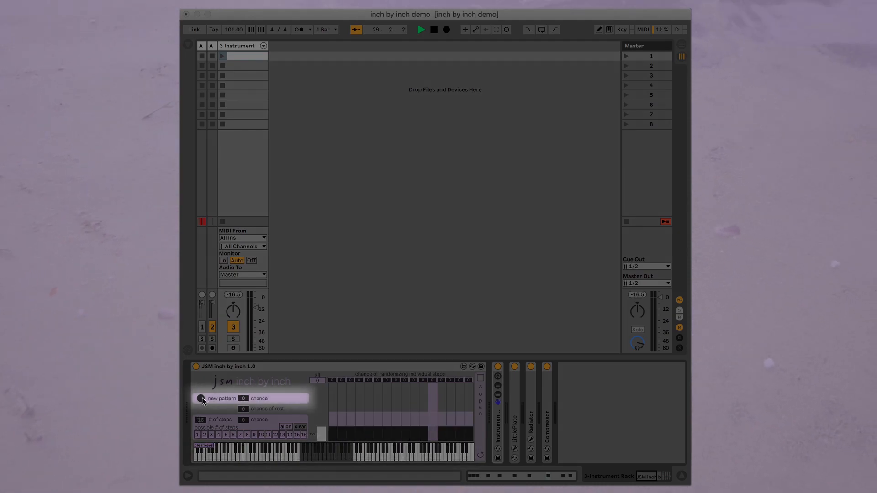
{"action": "left_click", "coordinate": [202, 398]}
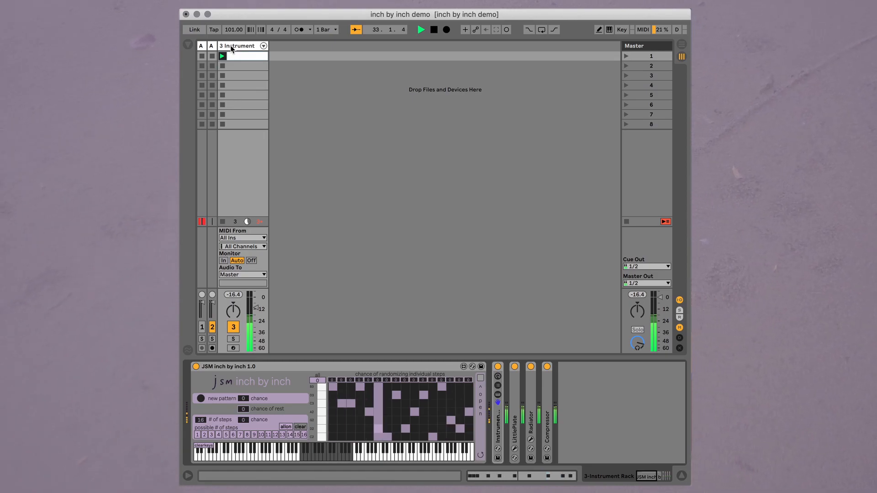
{"action": "left_click", "coordinate": [200, 399]}
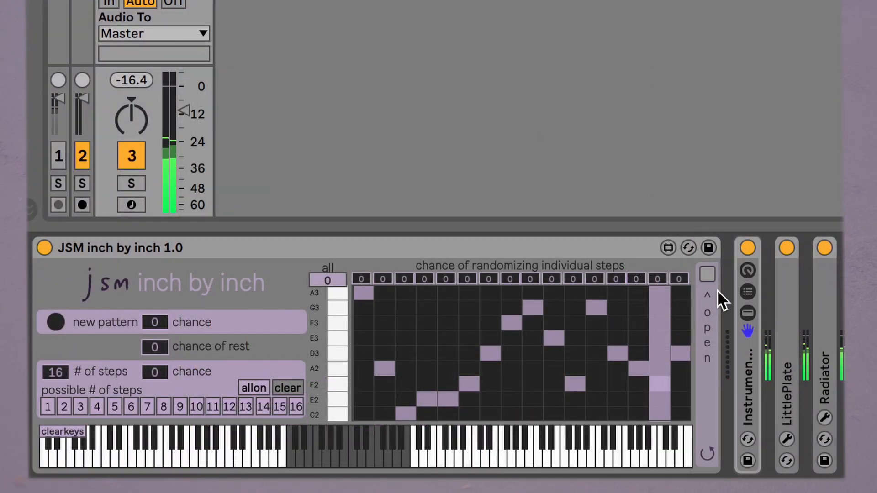
{"action": "left_click", "coordinate": [706, 274]}
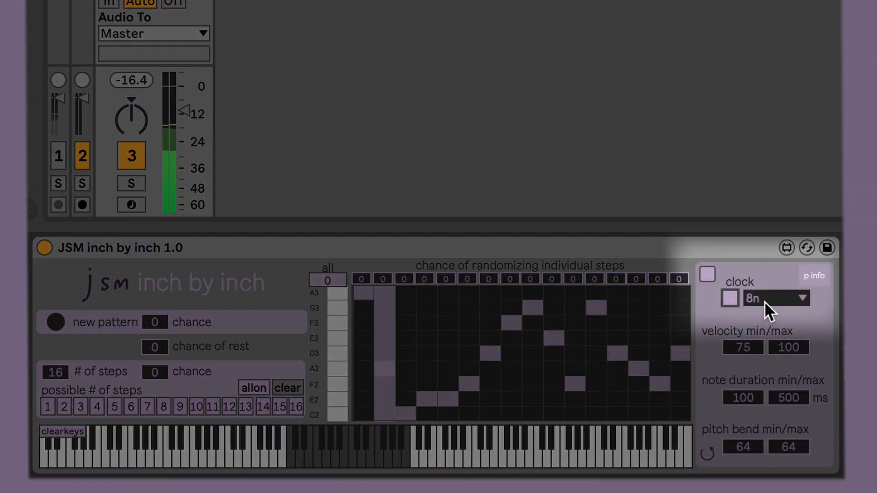
{"action": "left_click", "coordinate": [777, 298]}
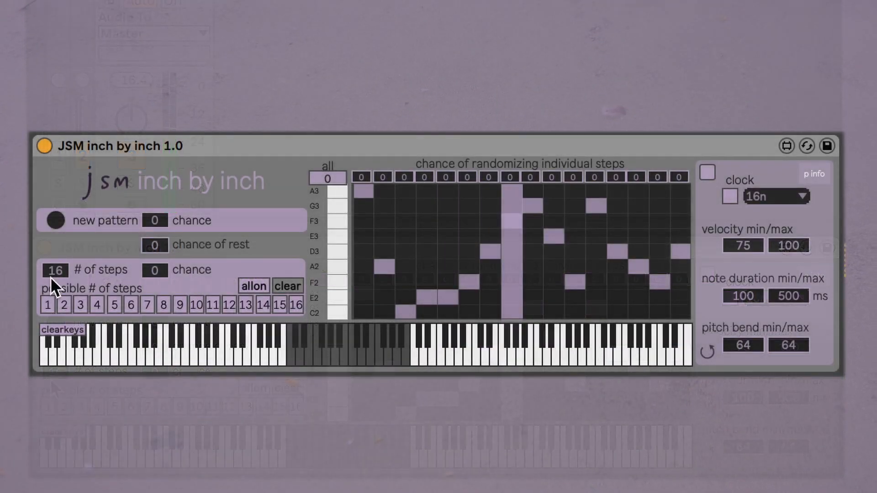
Use 8 steps, all step chances 2, steps 1, 2 and 6 at 20, step 7 at 40
{"action": "left_click", "coordinate": [327, 178]}
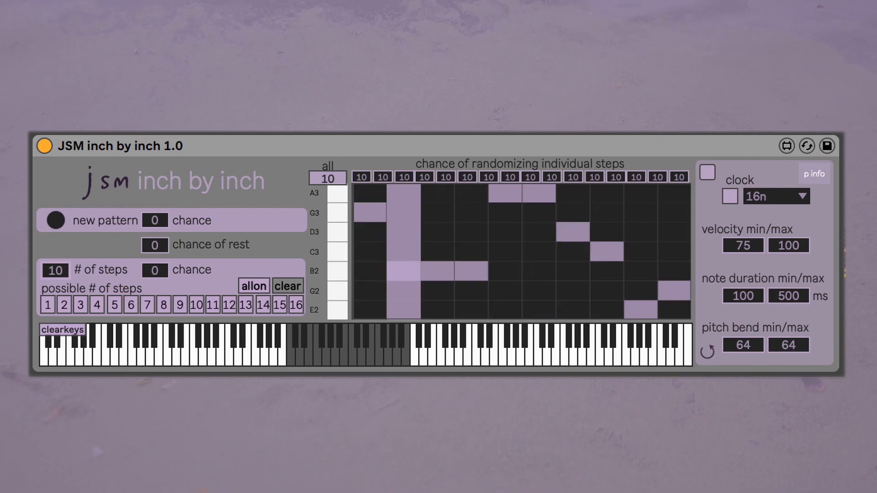
{"action": "left_click", "coordinate": [54, 220]}
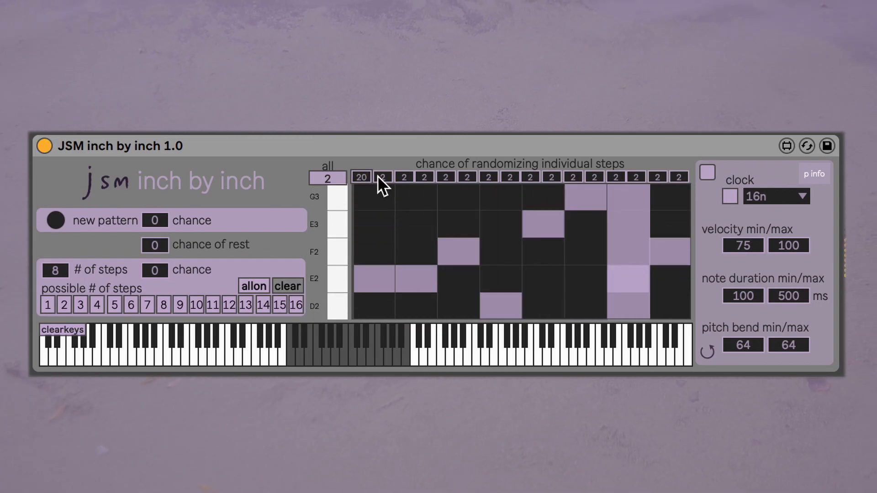
{"action": "left_click", "coordinate": [382, 177]}
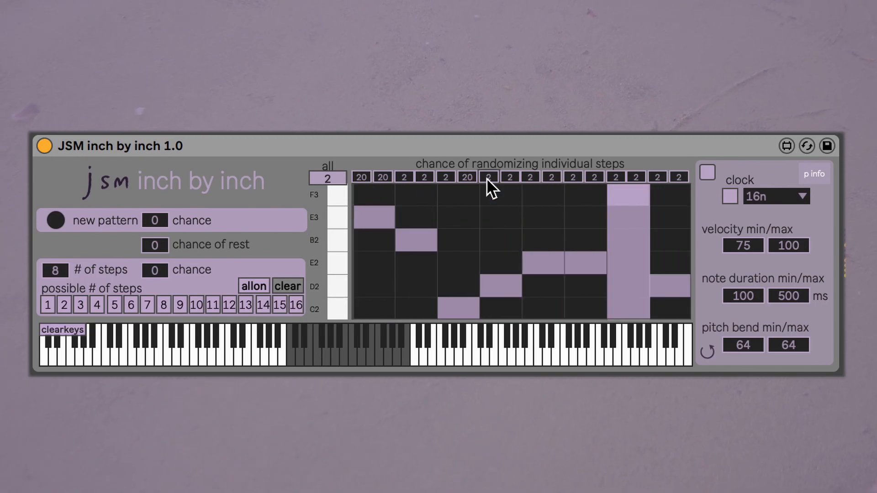
{"action": "left_click", "coordinate": [488, 177]}
{"action": "type", "text": "40"}
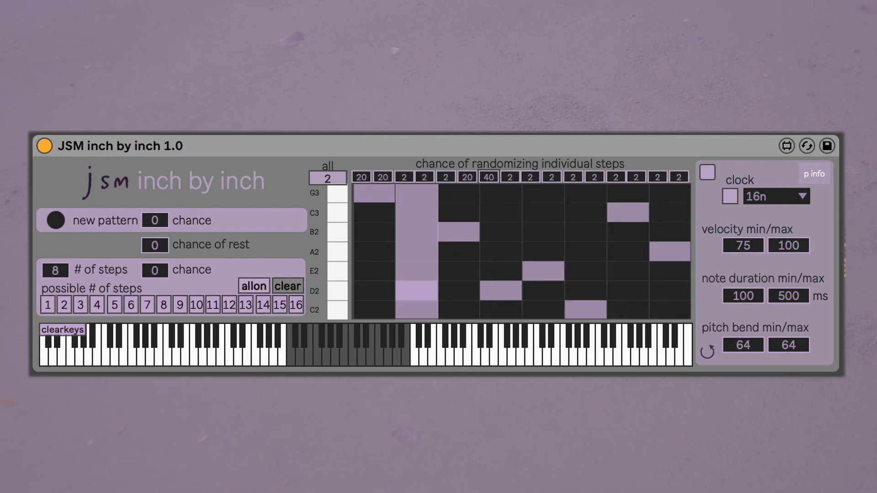
{"action": "left_click", "coordinate": [54, 219]}
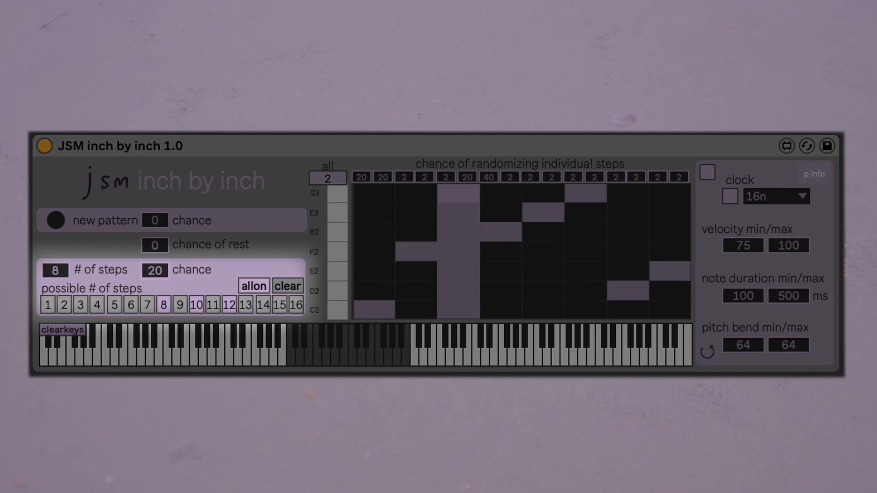
Set the step-count change chance to 20, allowing lengths 8, 10 and 12
{"action": "left_click", "coordinate": [54, 270]}
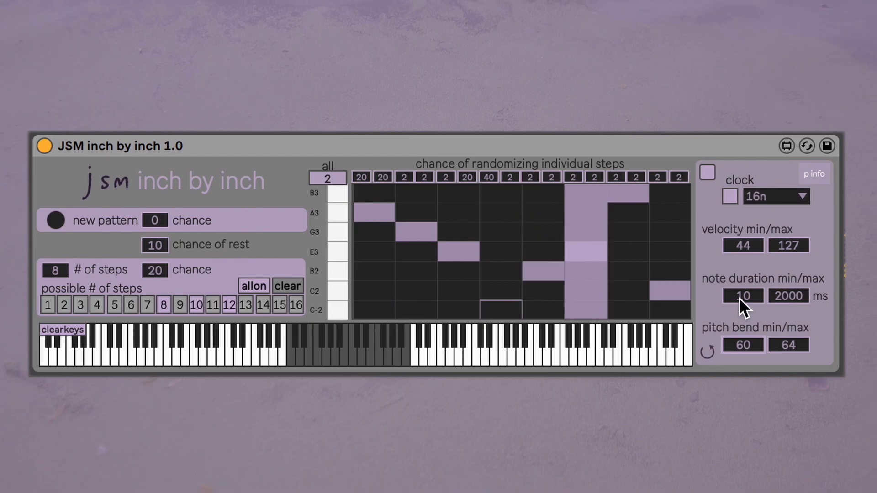
Set rest chance 10, velocity 44–127, minimum note duration 10 ms, and pitch bend 60–64
{"action": "left_click", "coordinate": [55, 270]}
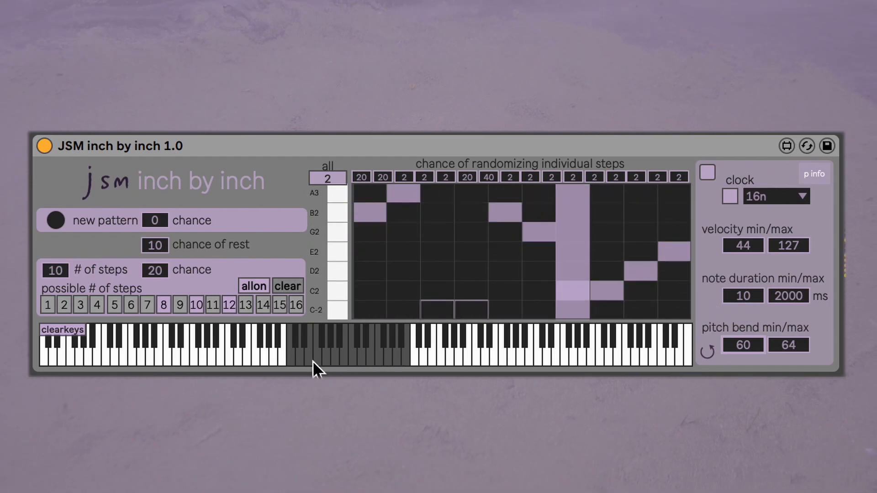
{"action": "left_click", "coordinate": [263, 352]}
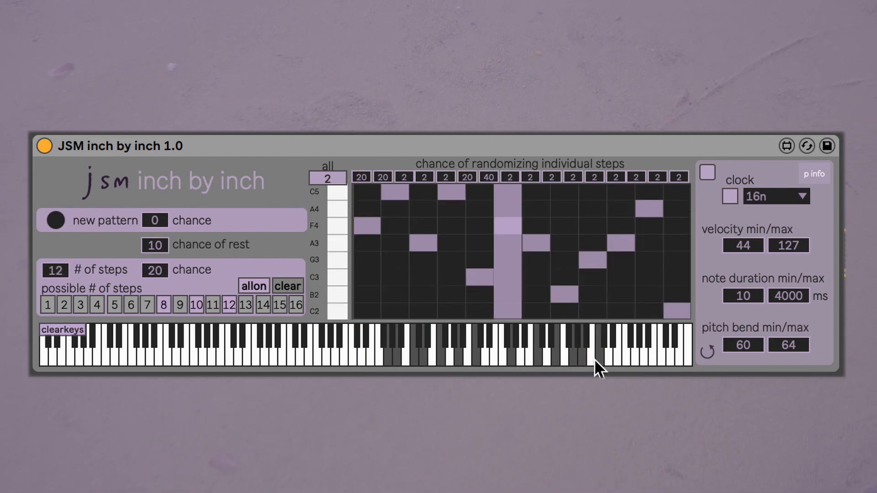
Set maximum note duration to 4000 ms, choose the note pool keys, and raise rest chance to 49
{"action": "left_click", "coordinate": [432, 350]}
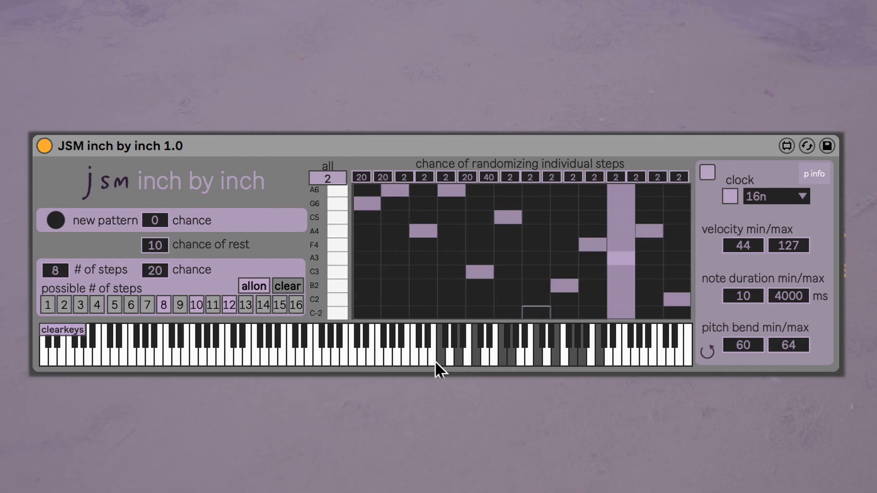
{"action": "left_click", "coordinate": [54, 270]}
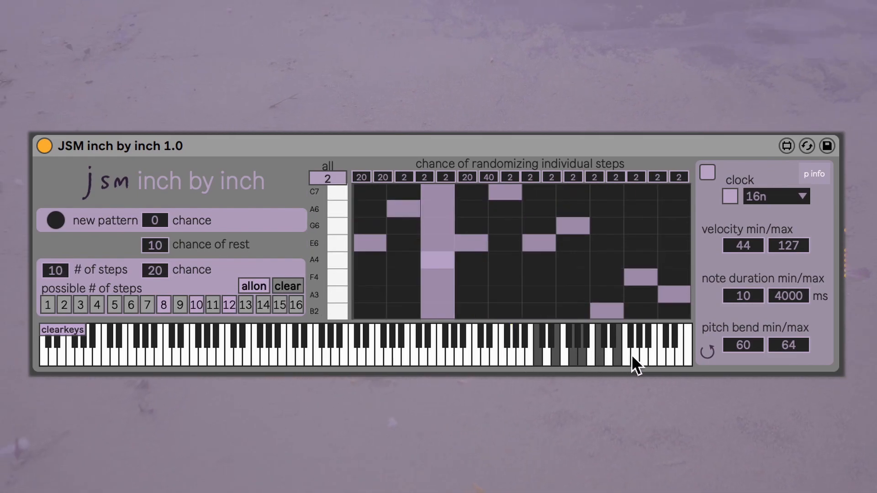
{"action": "left_click", "coordinate": [289, 346]}
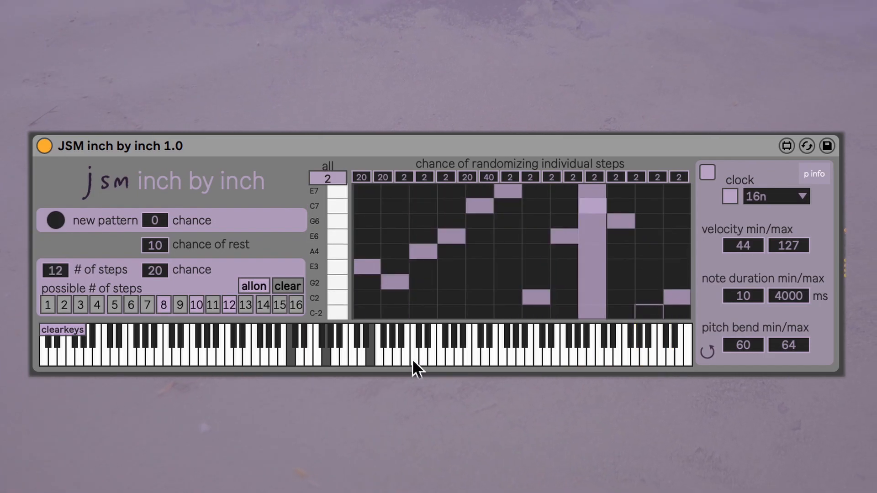
{"action": "left_click", "coordinate": [55, 269]}
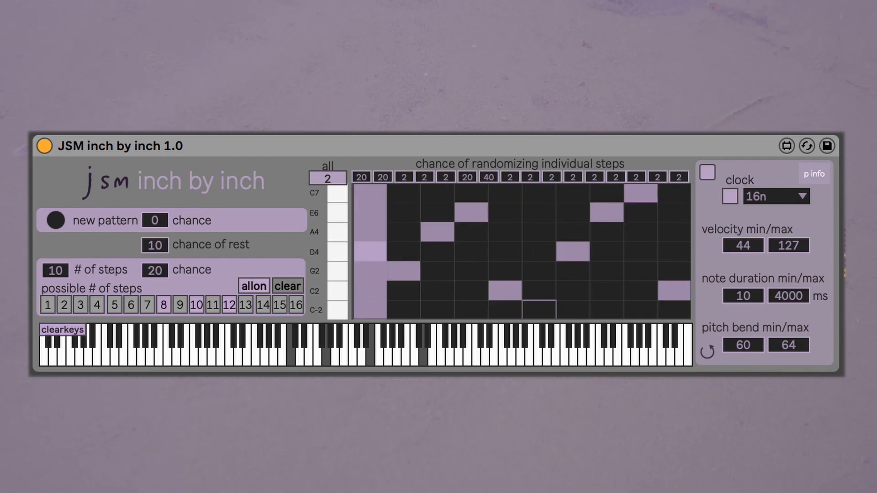
{"action": "left_click", "coordinate": [55, 270]}
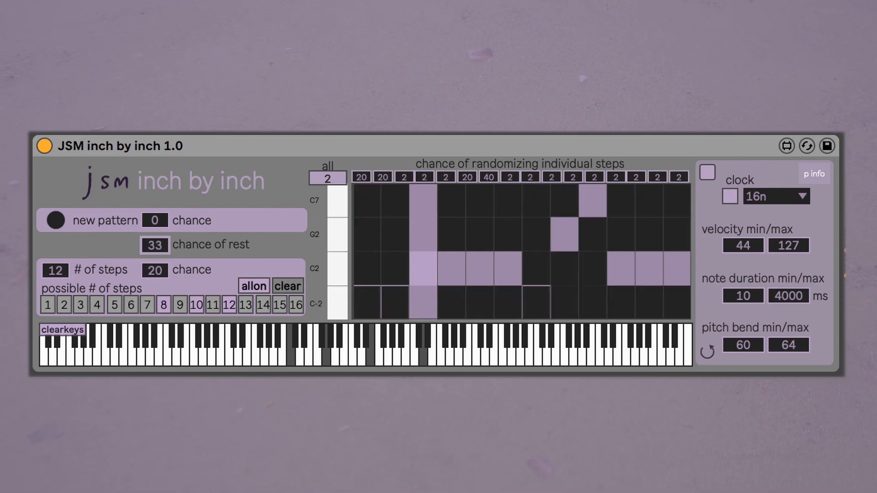
{"action": "left_click", "coordinate": [56, 220]}
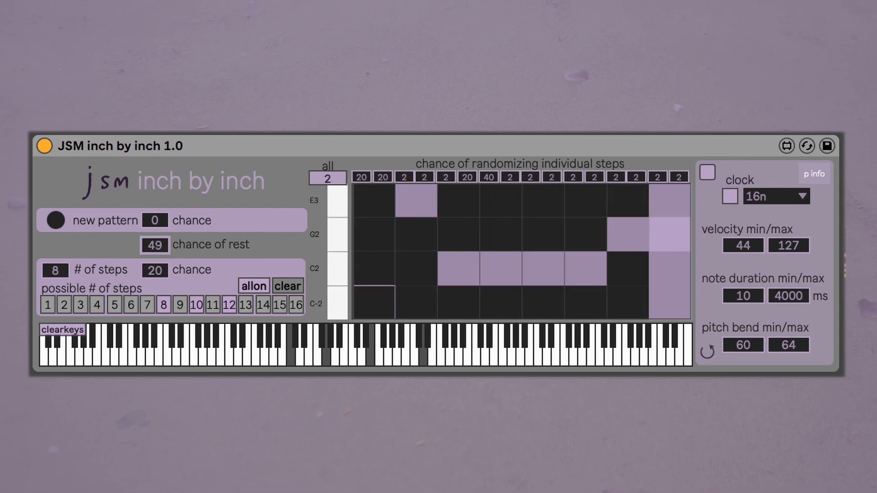